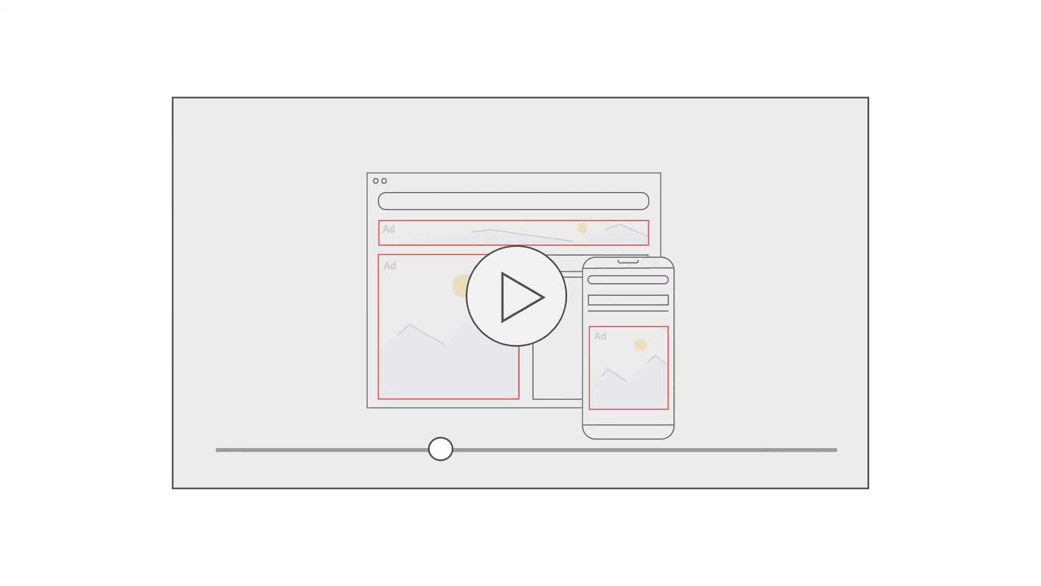
pyautogui.click(515, 296)
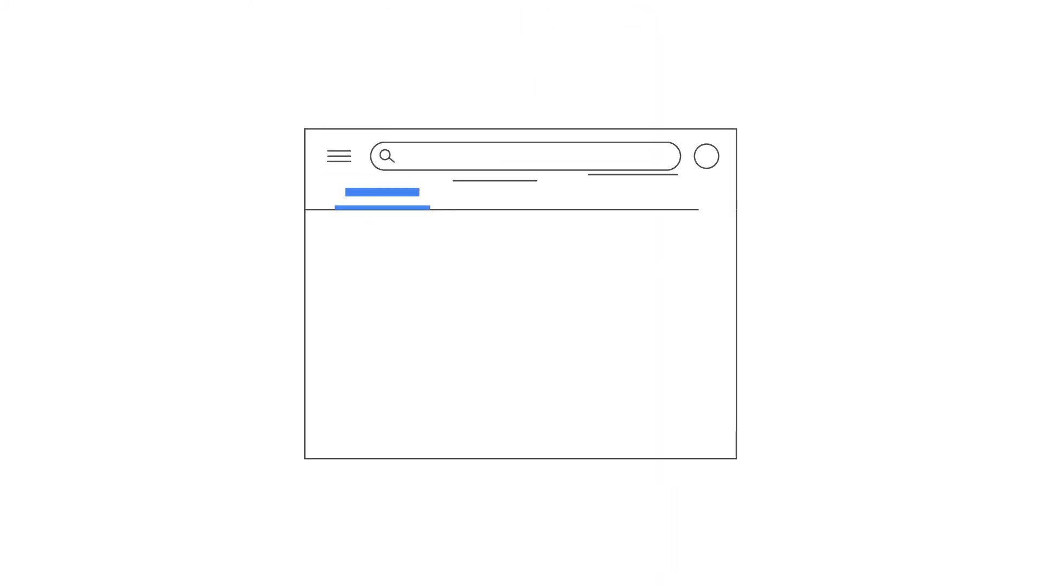
pyautogui.click(490, 191)
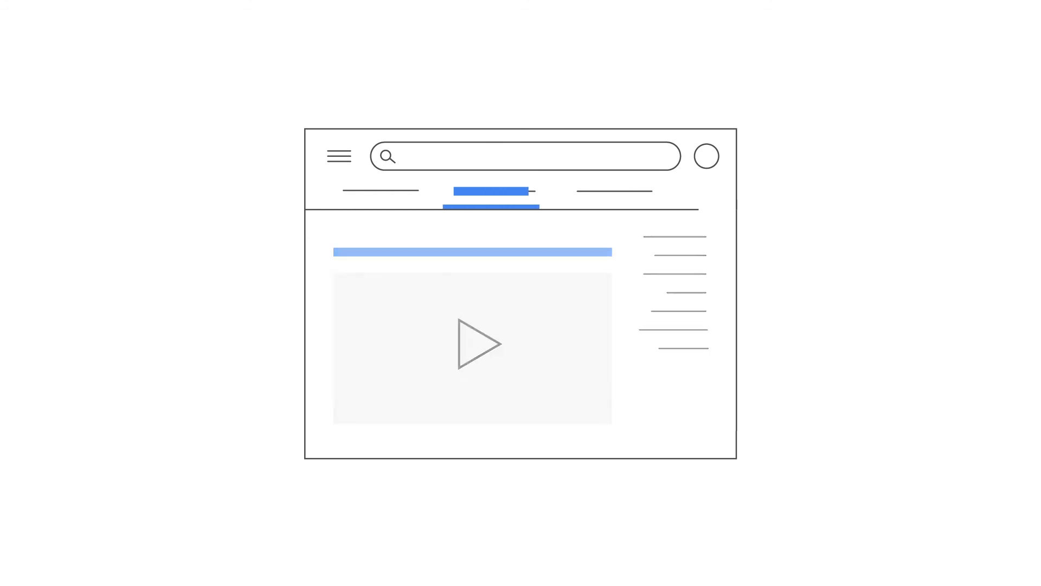